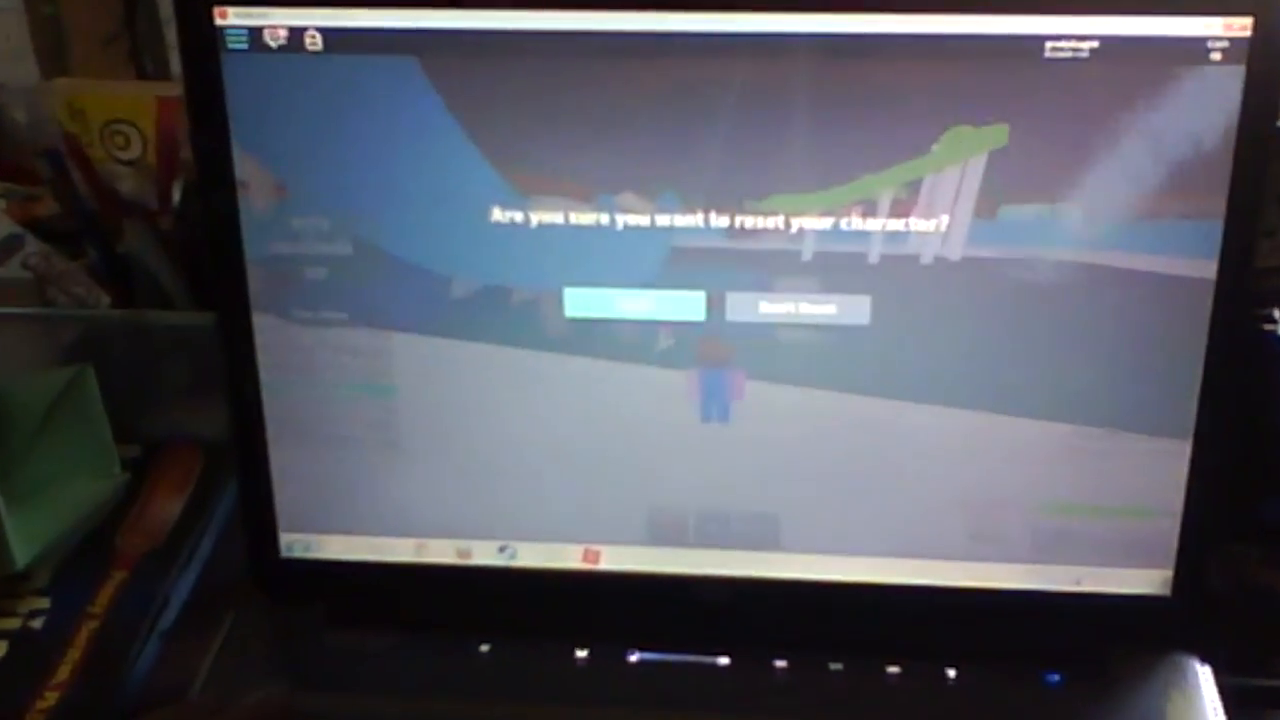
# Confirm Reset in the reset-character dialog so the avatar breaks apart and respawns
pyautogui.click(632, 306)
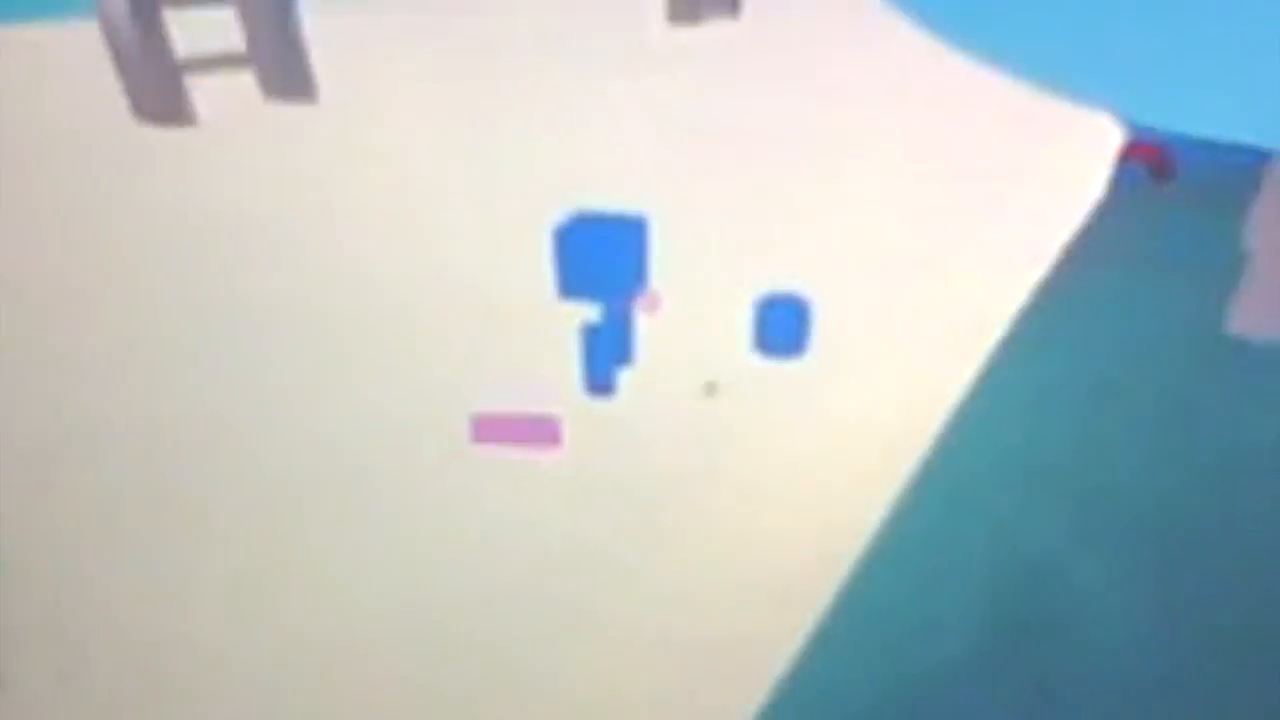